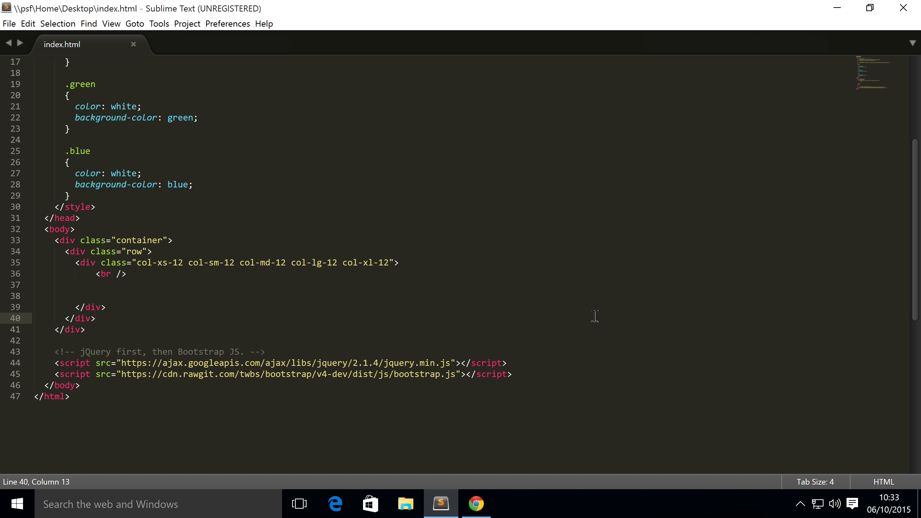
mouse_move(555, 335)
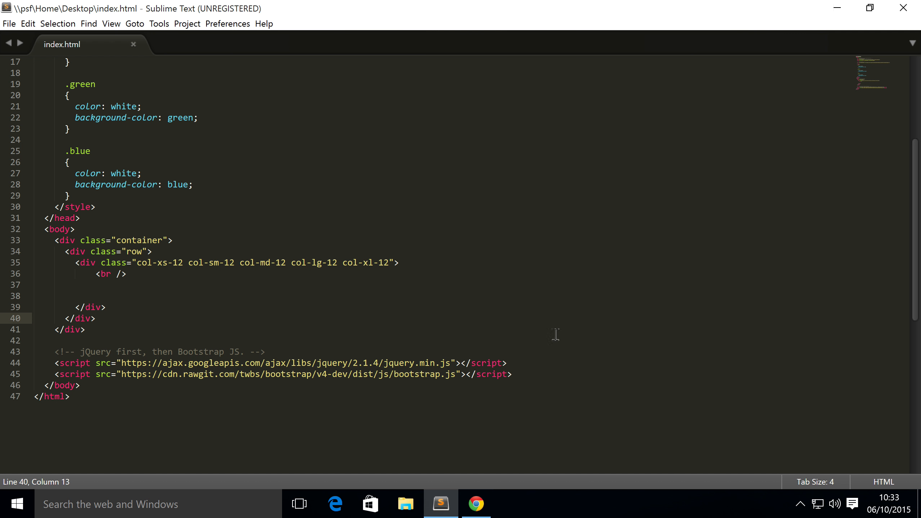
Add a nav containing a ul with class "pager" and its li items inside the column div.
click(95, 296)
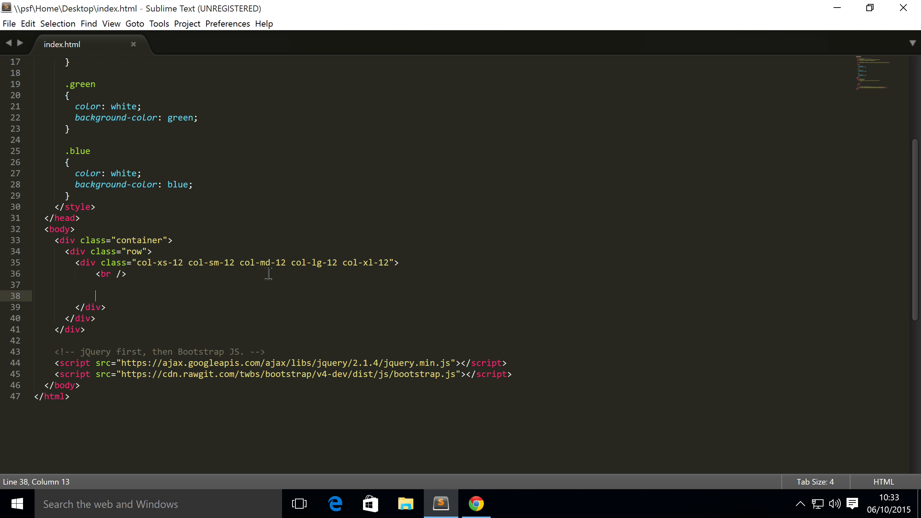
text(<nav)
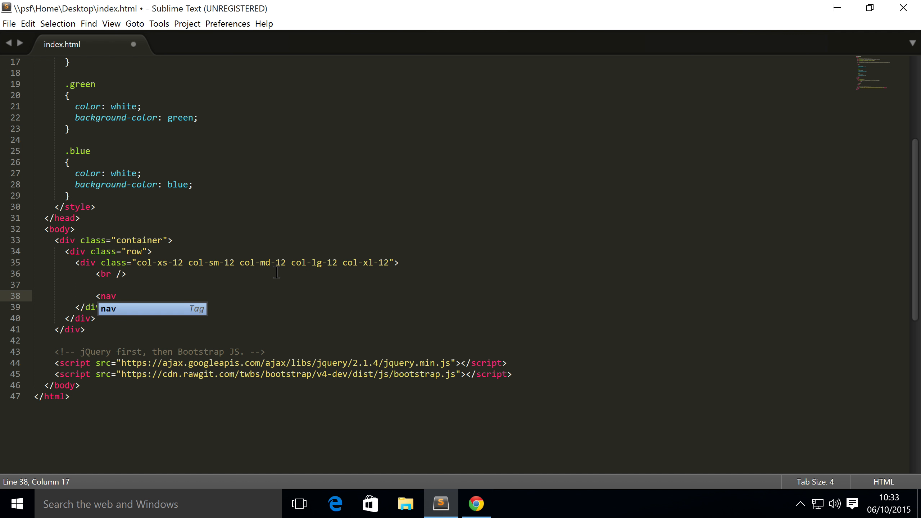
key(Tab)
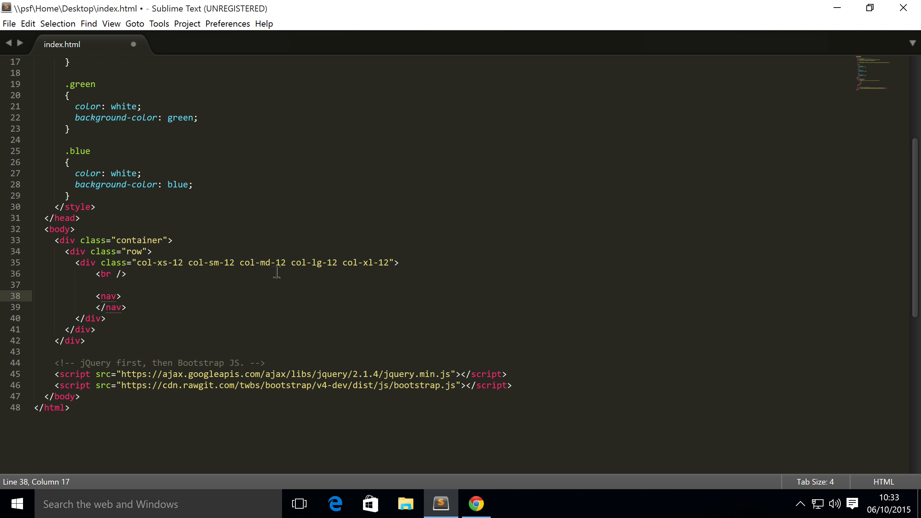
text(ul>)
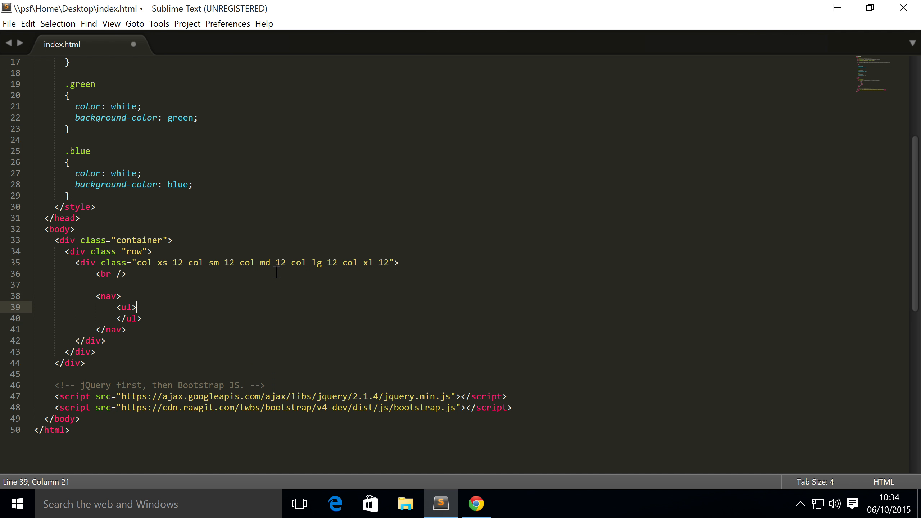
text(class=")
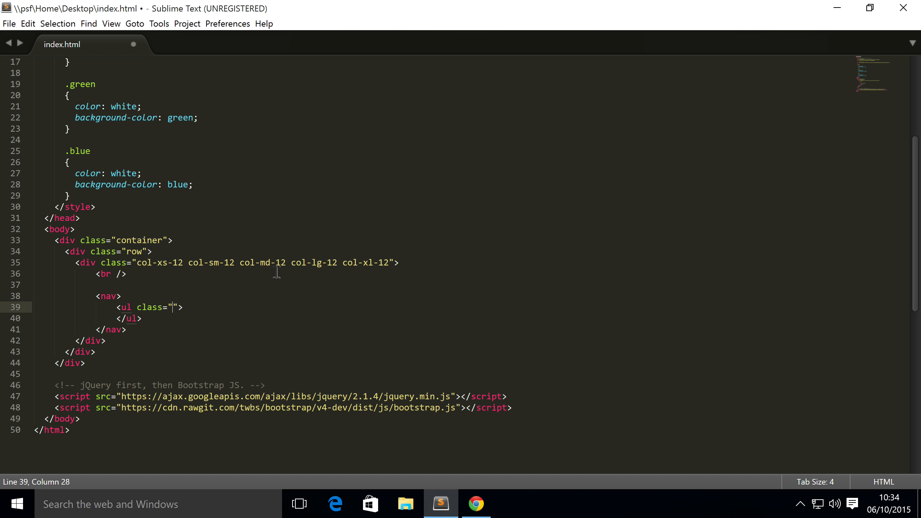
text(pager)
text(<)
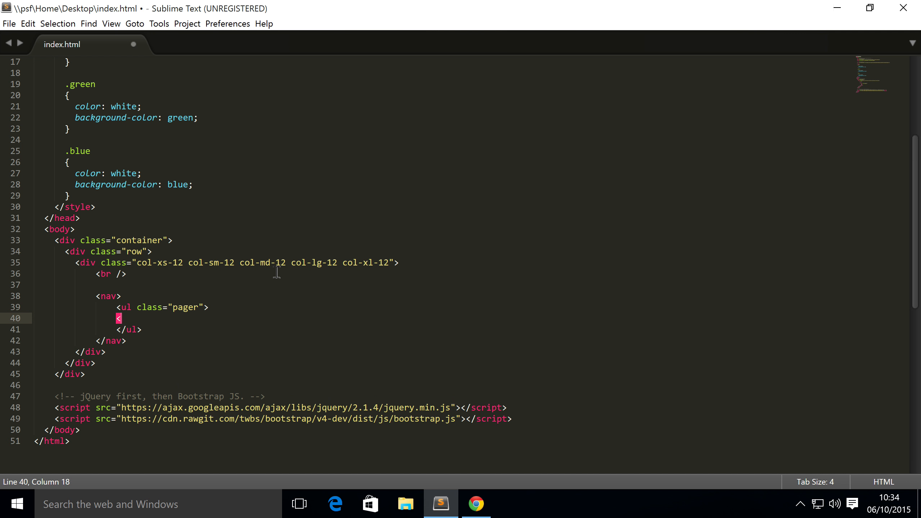
text(li></li>)
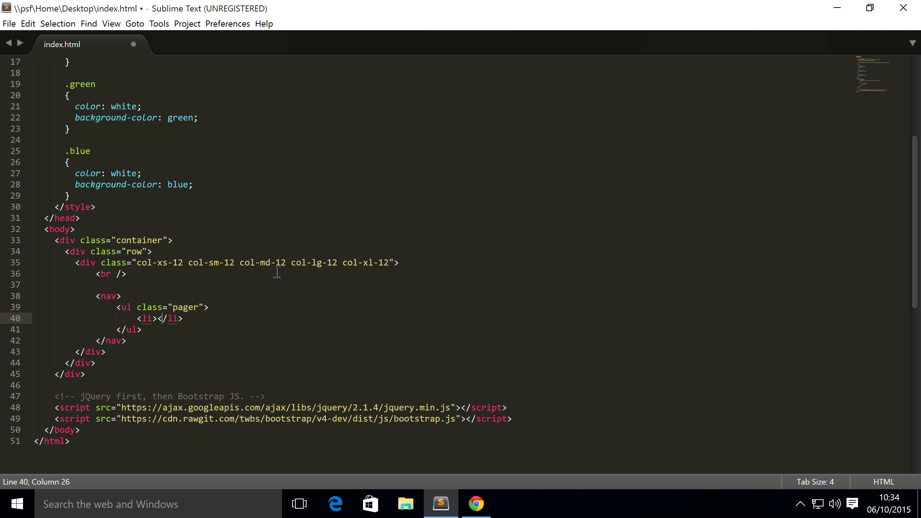
Fill the pager items with Previous and Next links pointing to "#" and save the file.
text(<)
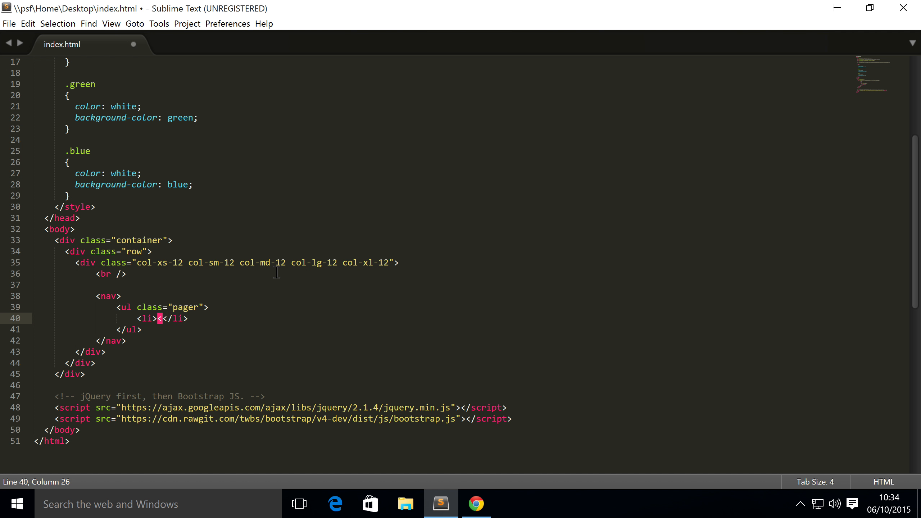
text(a href=)
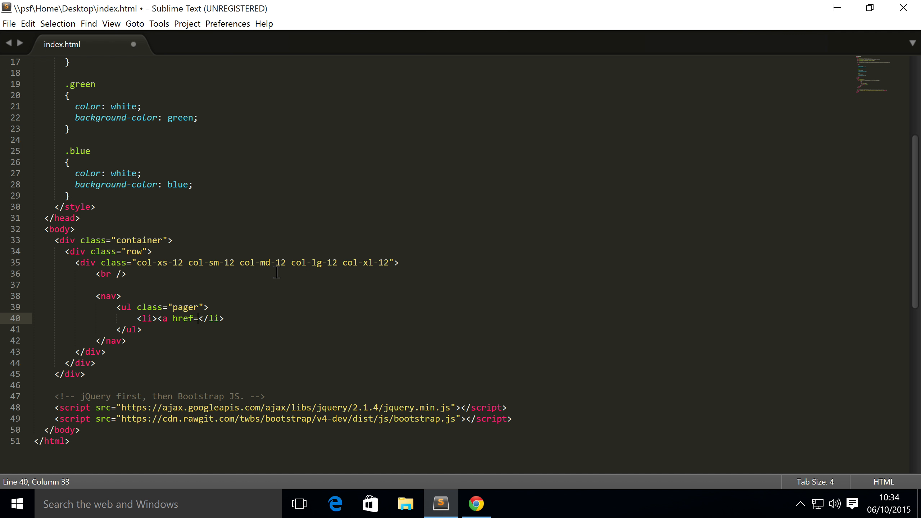
text("")
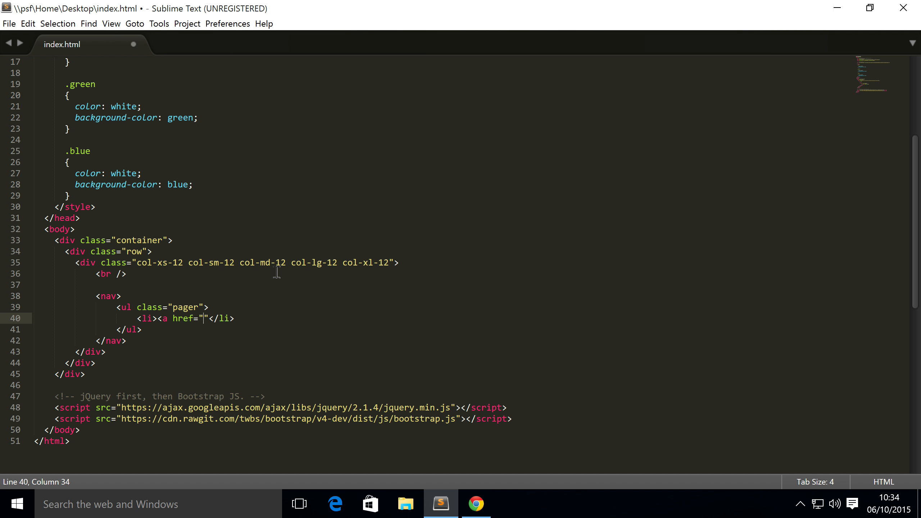
text(#)
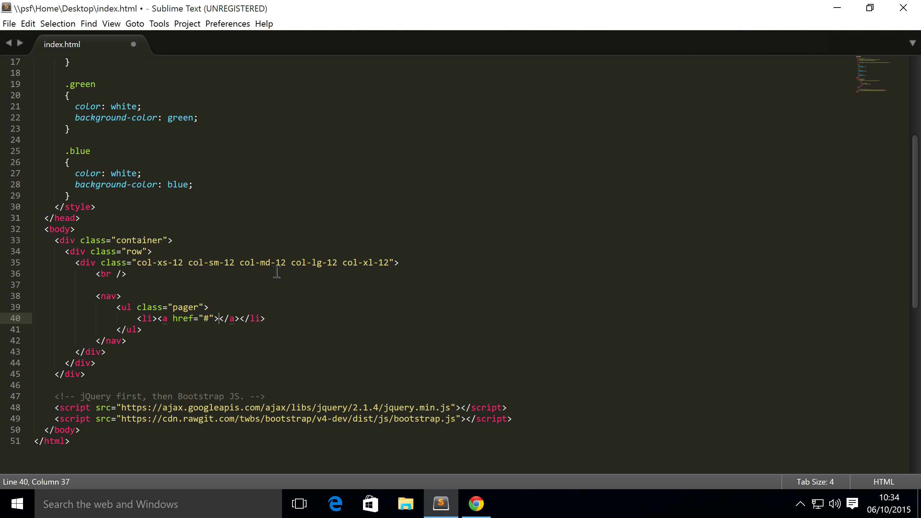
text(Back)
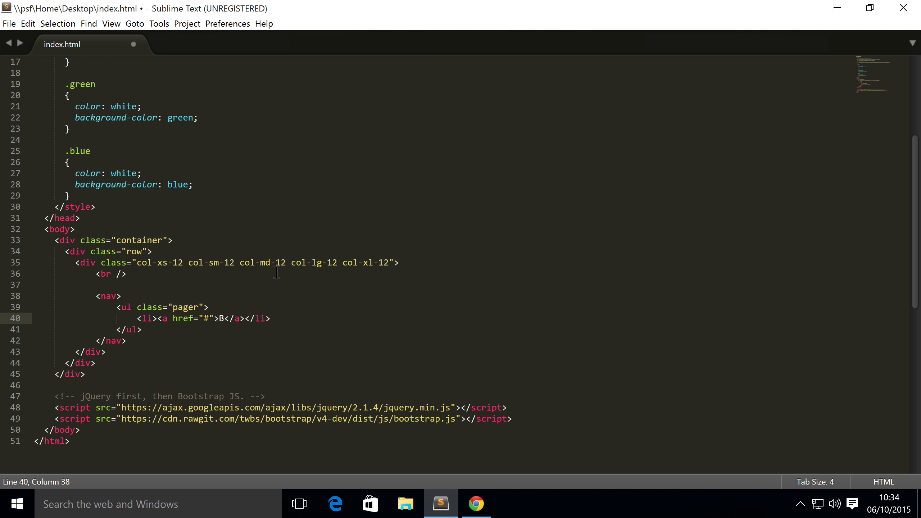
text(revious)
text(<li><a href="#">Next</a></li>)
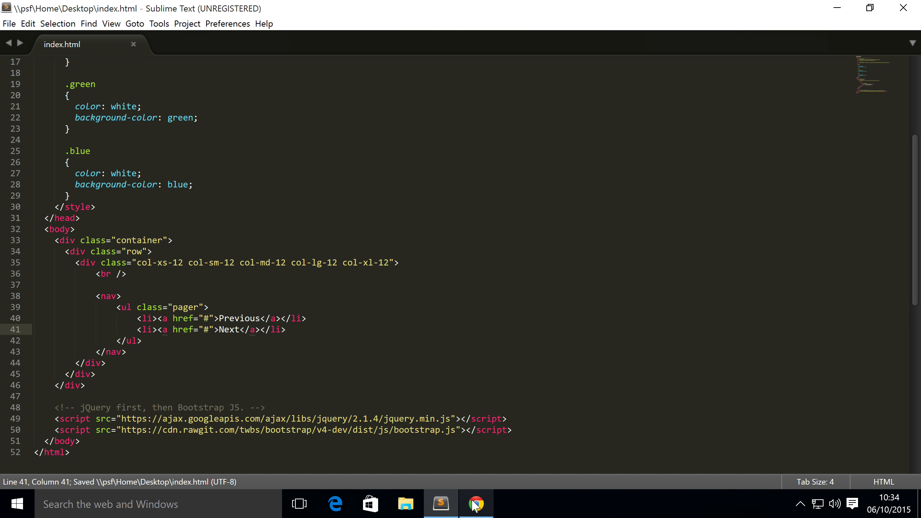
Preview index.html in Chrome with the Previous and Next pager buttons rendered.
click(475, 503)
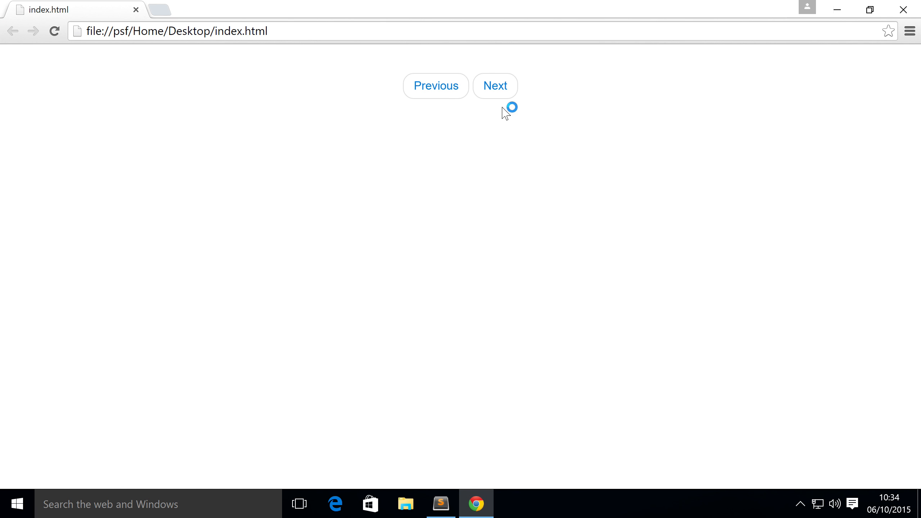
mouse_move(436, 86)
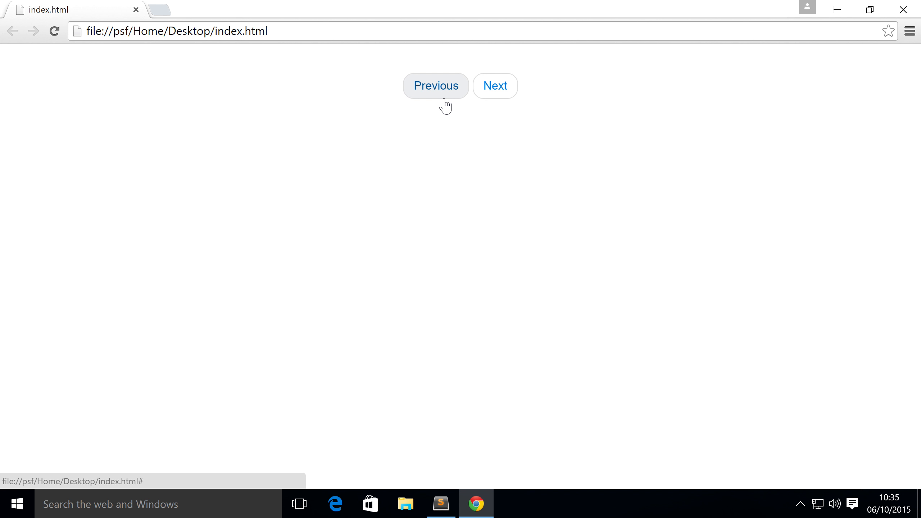
mouse_move(553, 165)
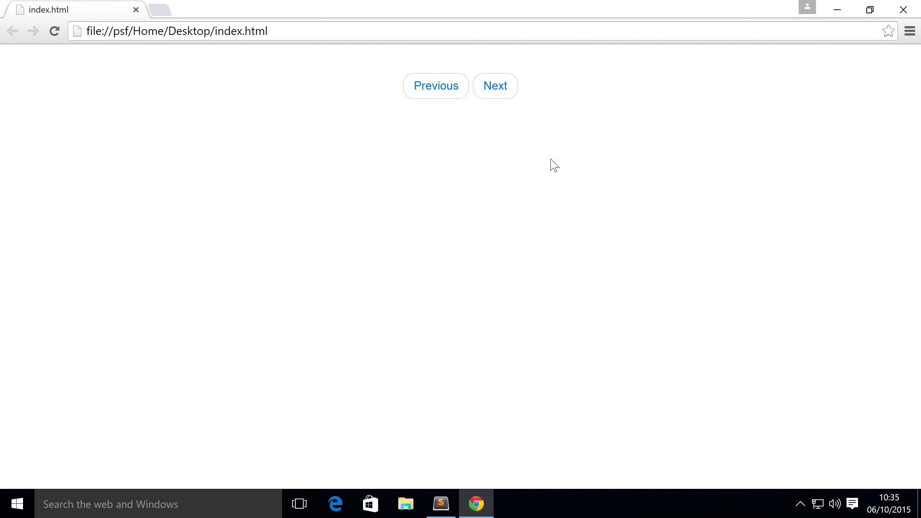
mouse_move(34, 120)
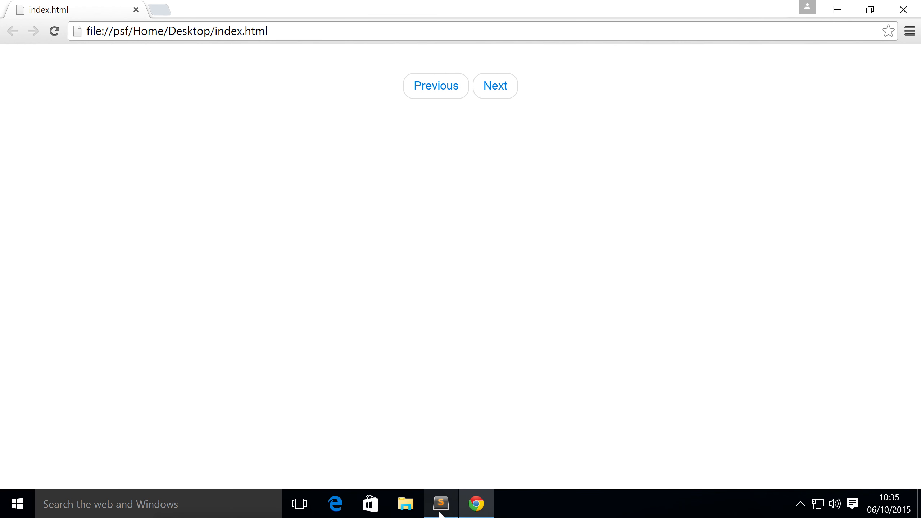
In a second copy of the pager, class the Previous item "pager-prev".
click(439, 504)
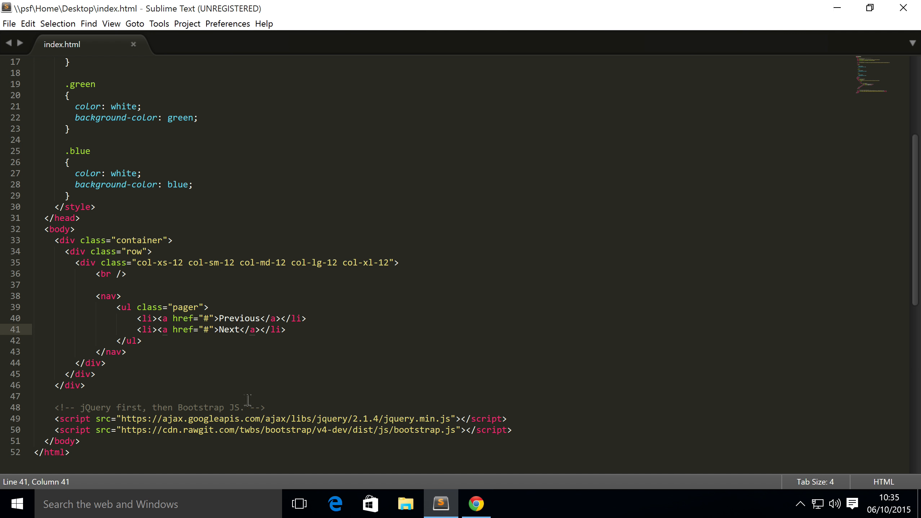
click(158, 318)
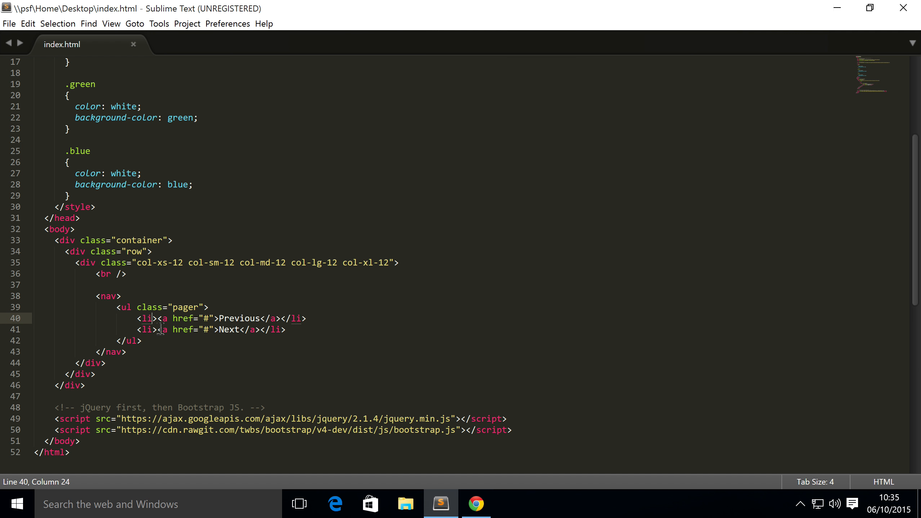
text(class="col-xs-12 col-sm-12 col-md-12 col-lg-12 col-xl-12">)
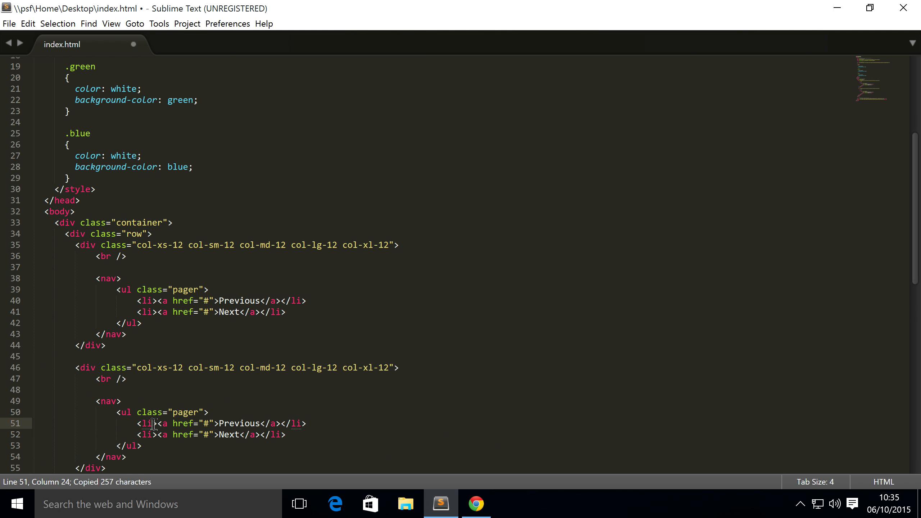
text(class="")
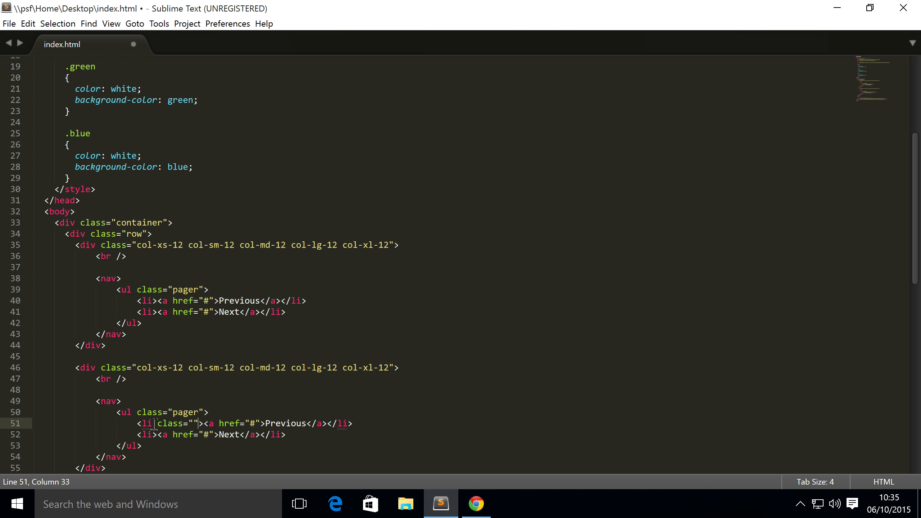
text(pager)
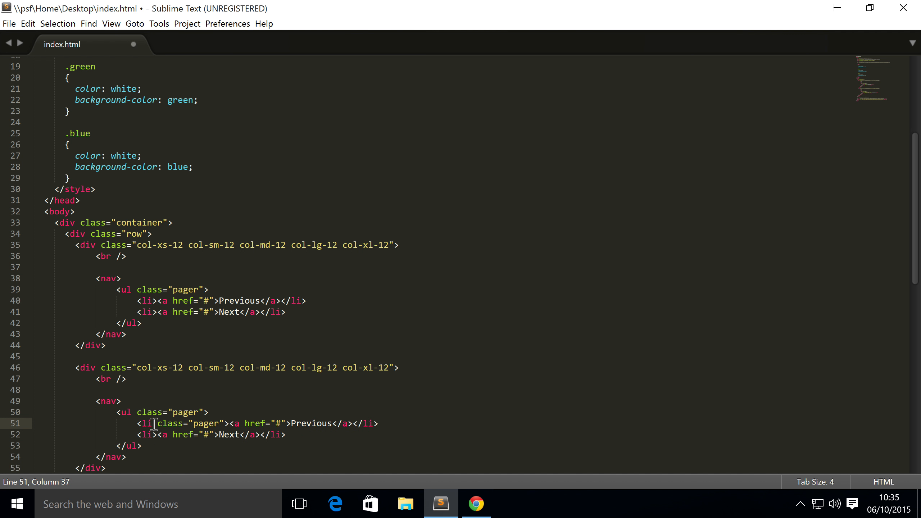
text(-prev)
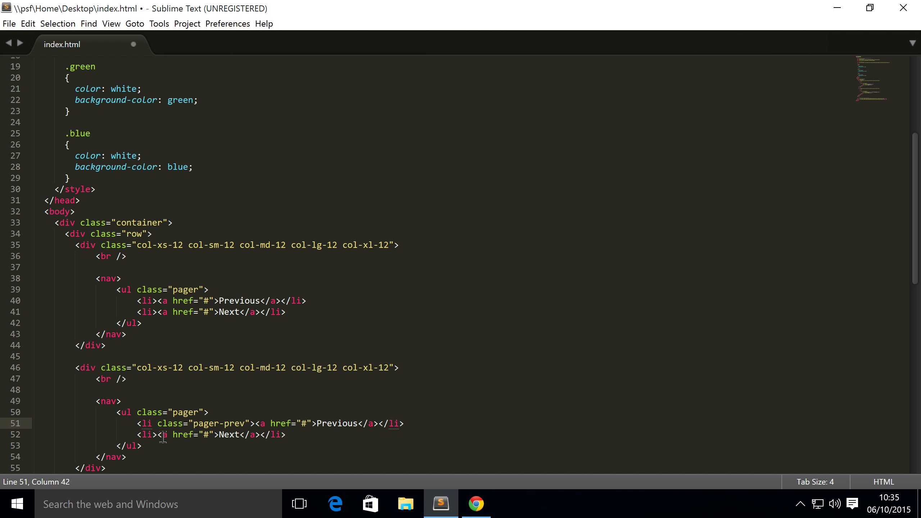
Class the Next item "pager-next" and save index.html.
text(cla)
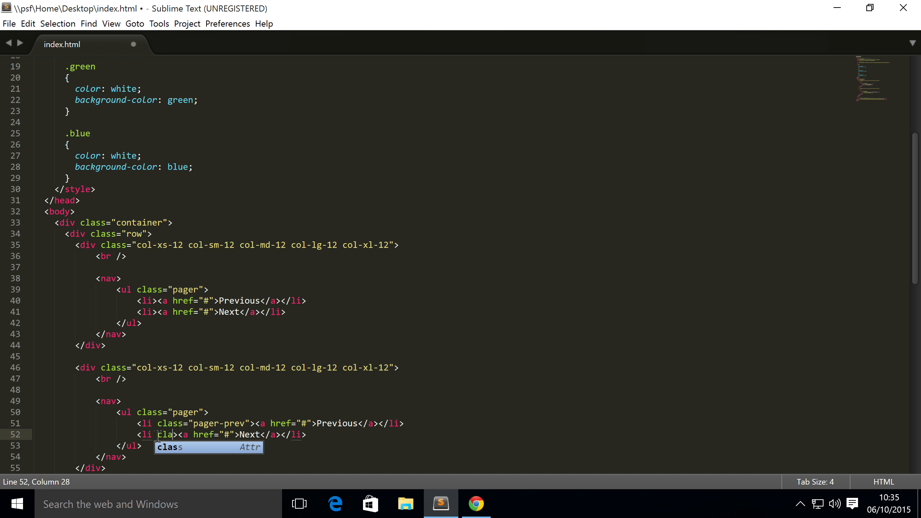
text(class="p)
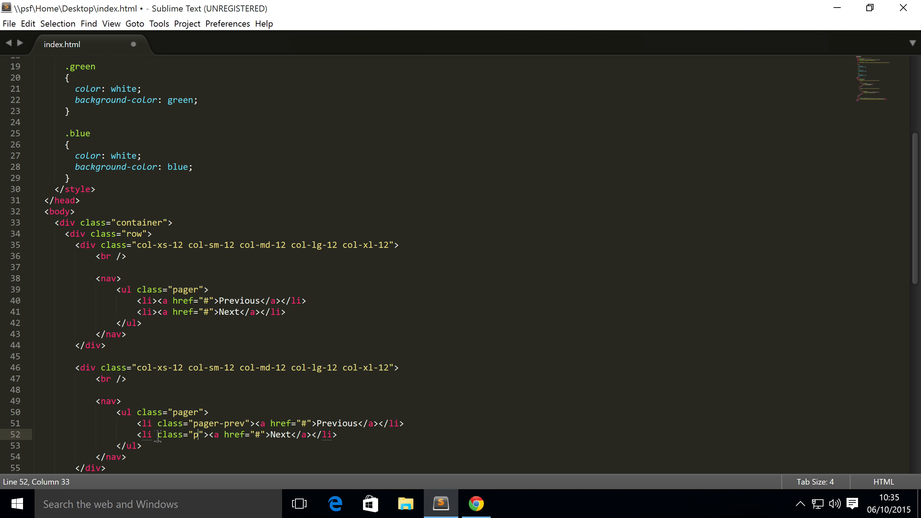
text(ager-next)
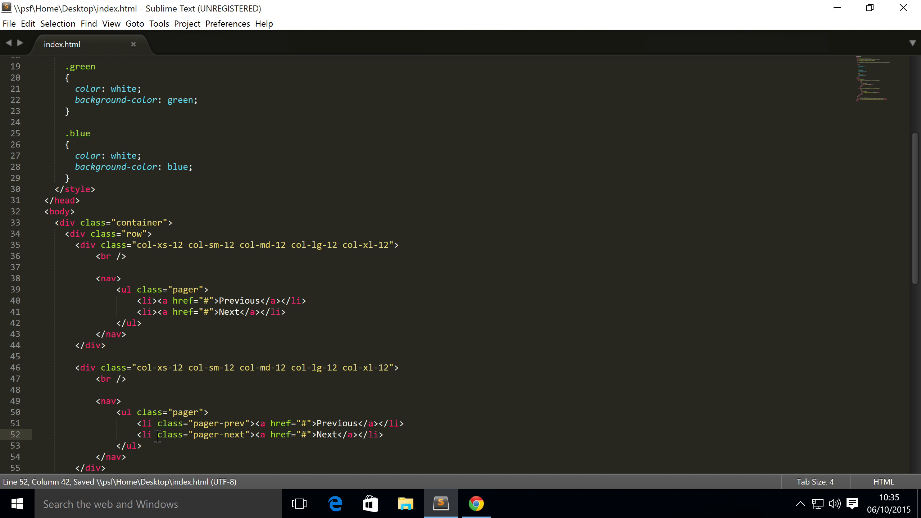
Preview the left/right aligned second pager in Chrome.
click(476, 503)
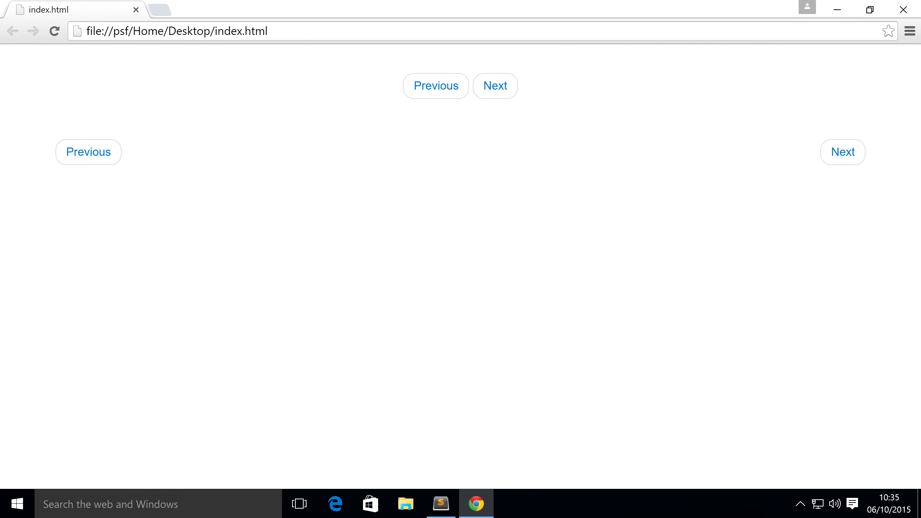
mouse_move(261, 202)
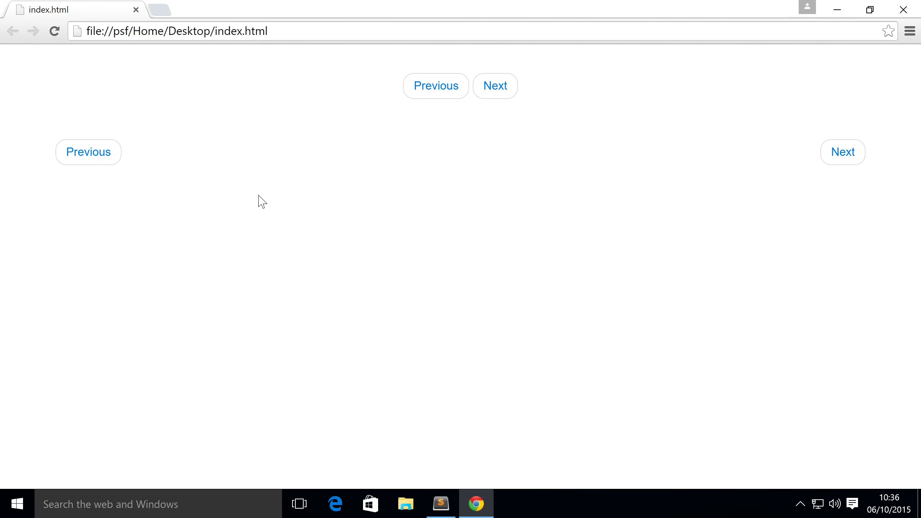
mouse_move(408, 400)
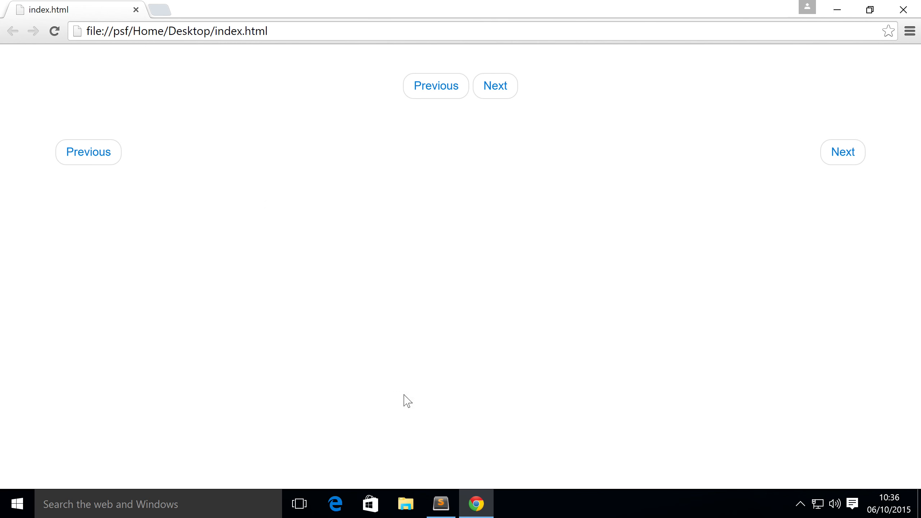
Duplicate the aligned pager block and mark its Previous item "pager-prev disabled".
click(440, 504)
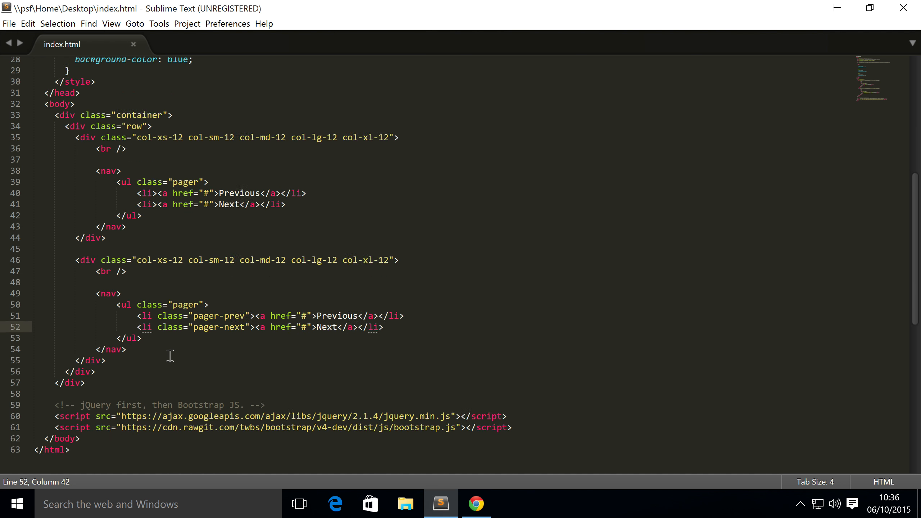
drag(76, 266, 106, 334)
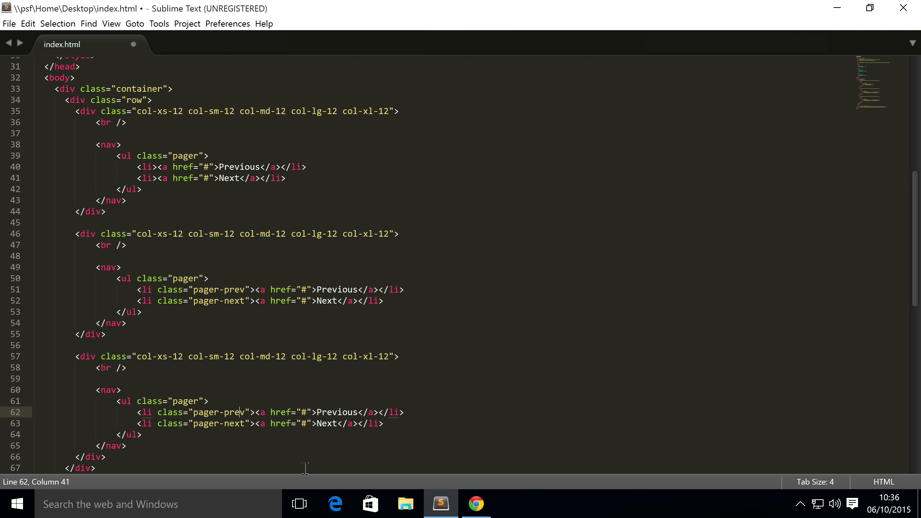
text(disabled)
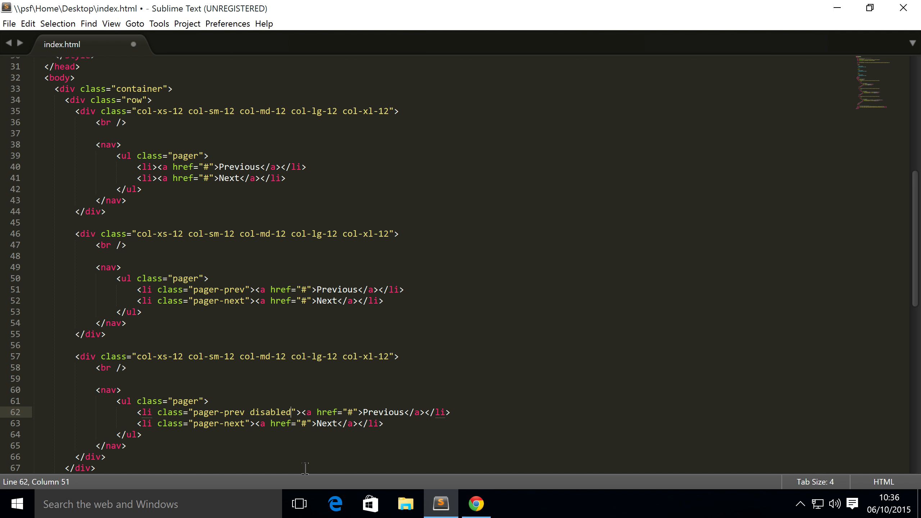
click(476, 503)
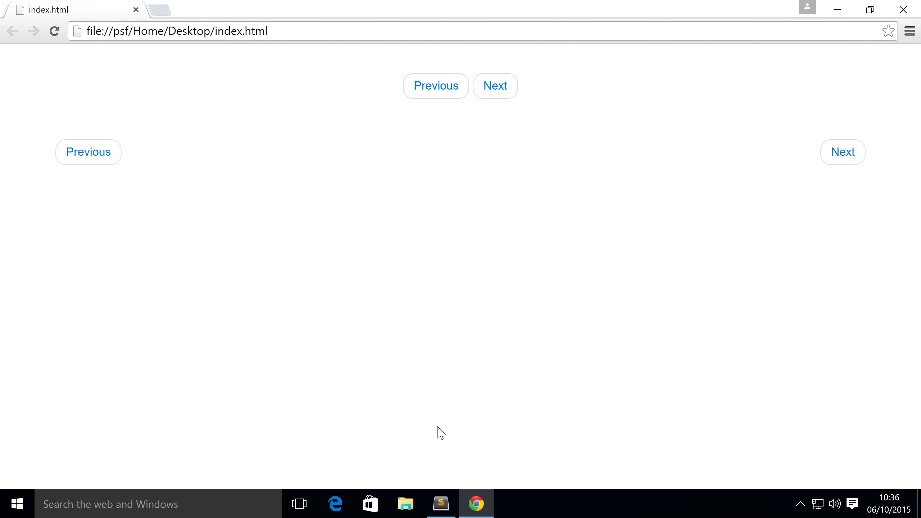
mouse_move(610, 269)
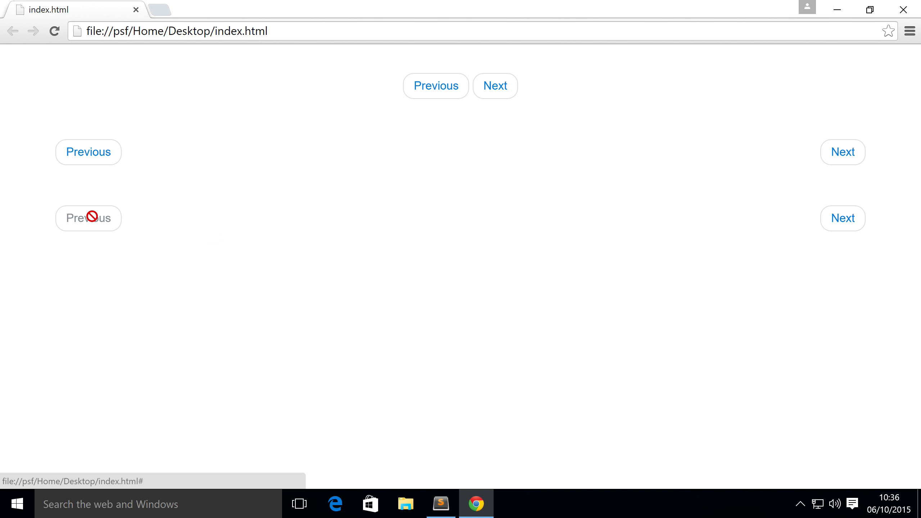
mouse_move(843, 218)
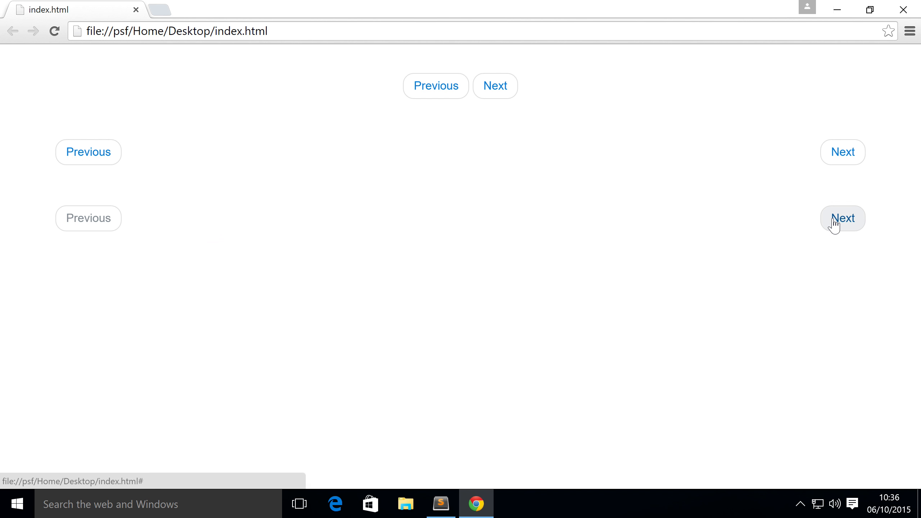
mouse_move(660, 280)
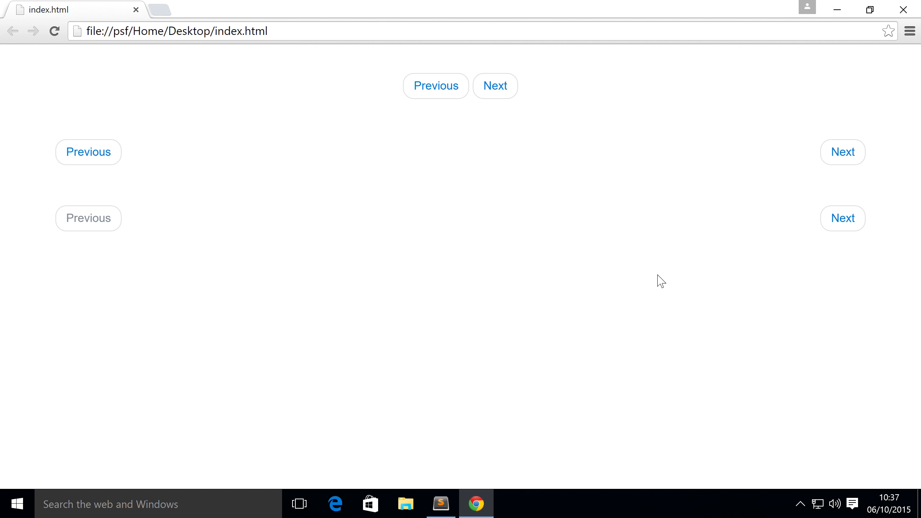
mouse_move(650, 283)
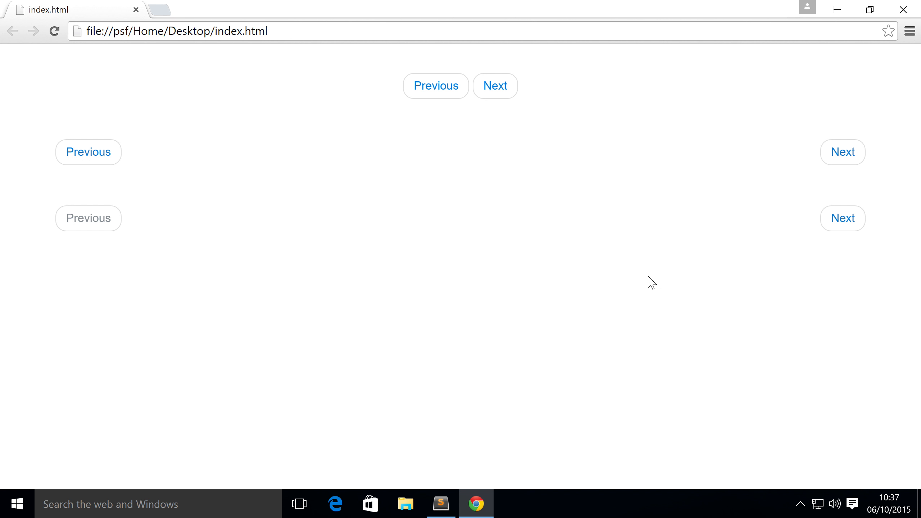